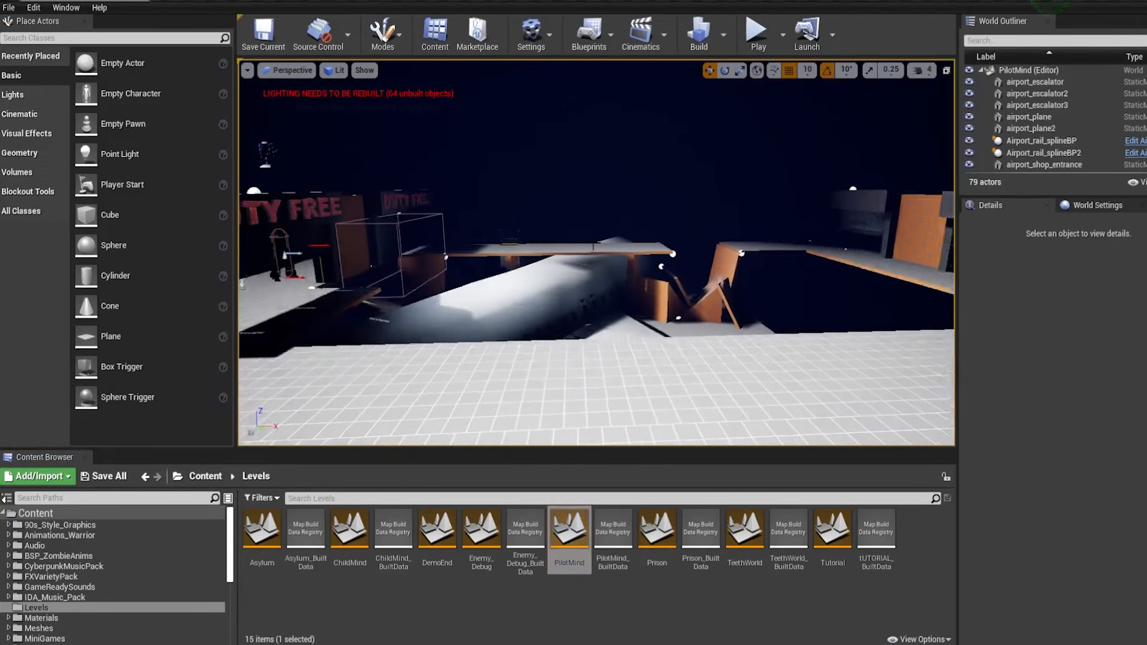
# - Filter the World Outliner by "post" and select the PostProcessVolume to show its details
pyautogui.write('post')
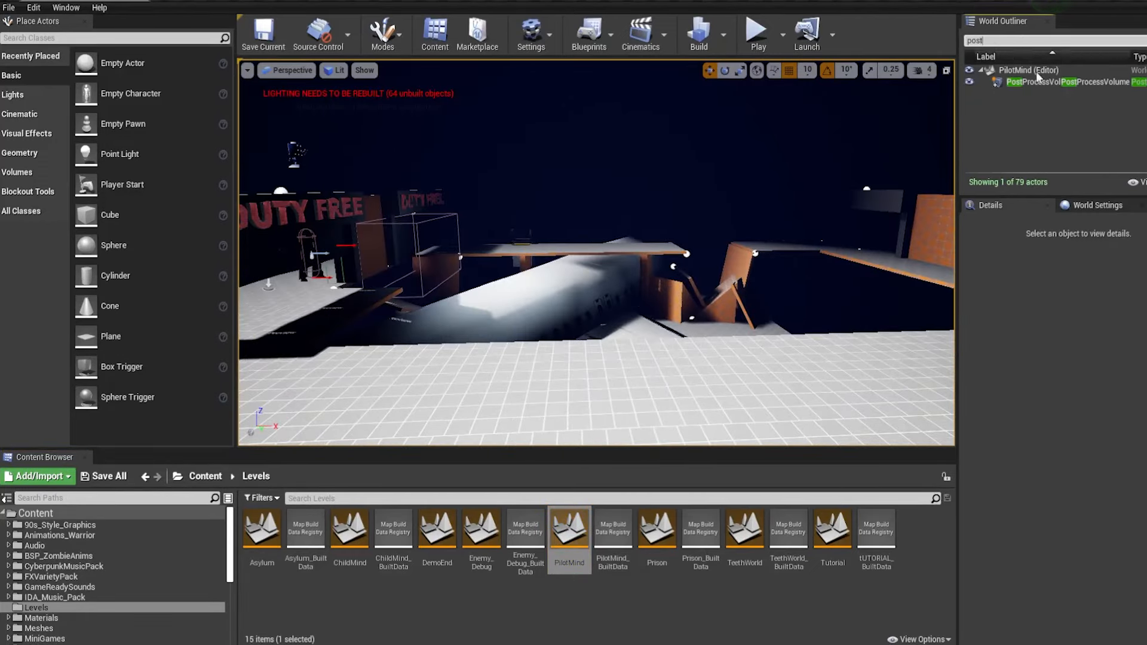
pyautogui.click(1054, 81)
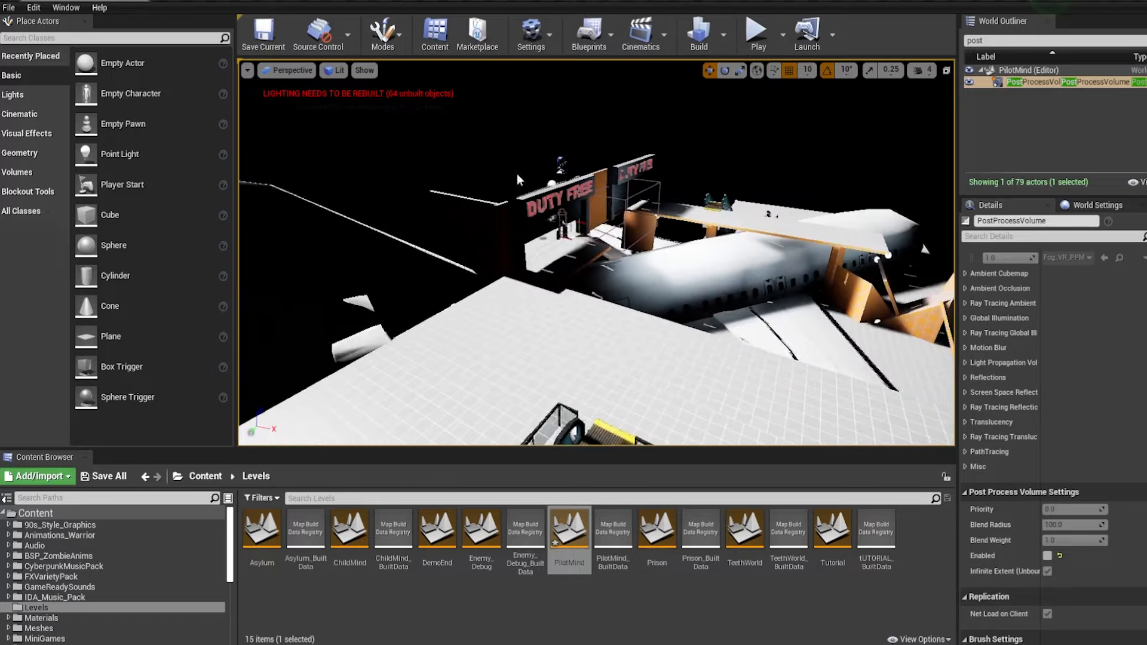
# - Switch the viewport to Unlit and place the airport rail spline blueprint at the ramp edge
pyautogui.click(333, 70)
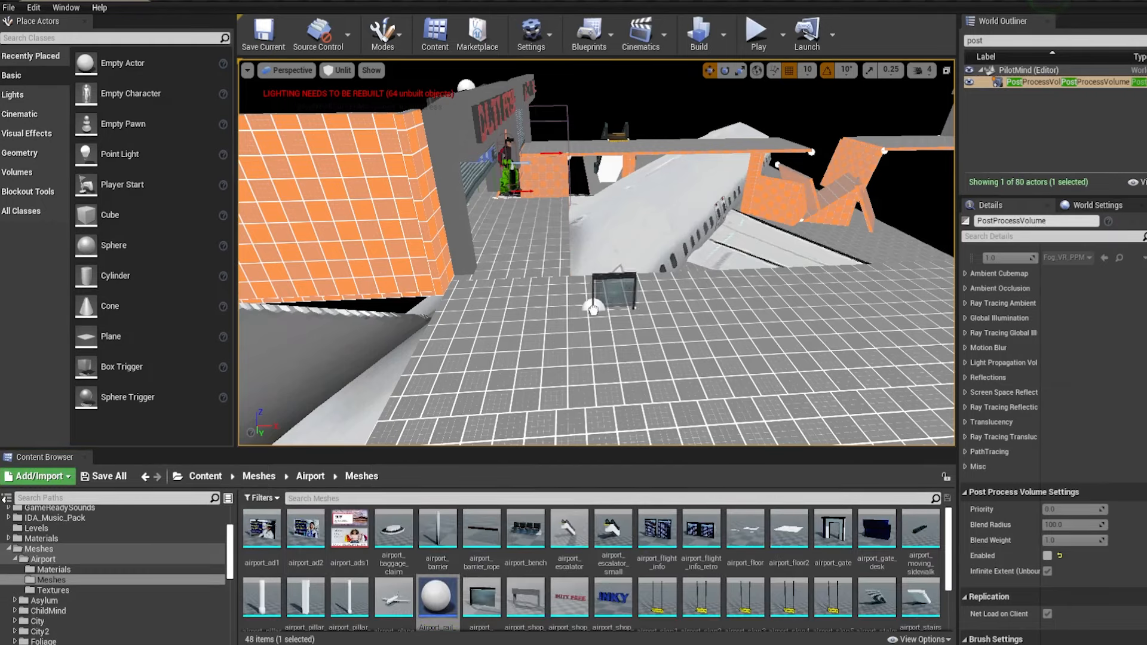
pyautogui.click(593, 285)
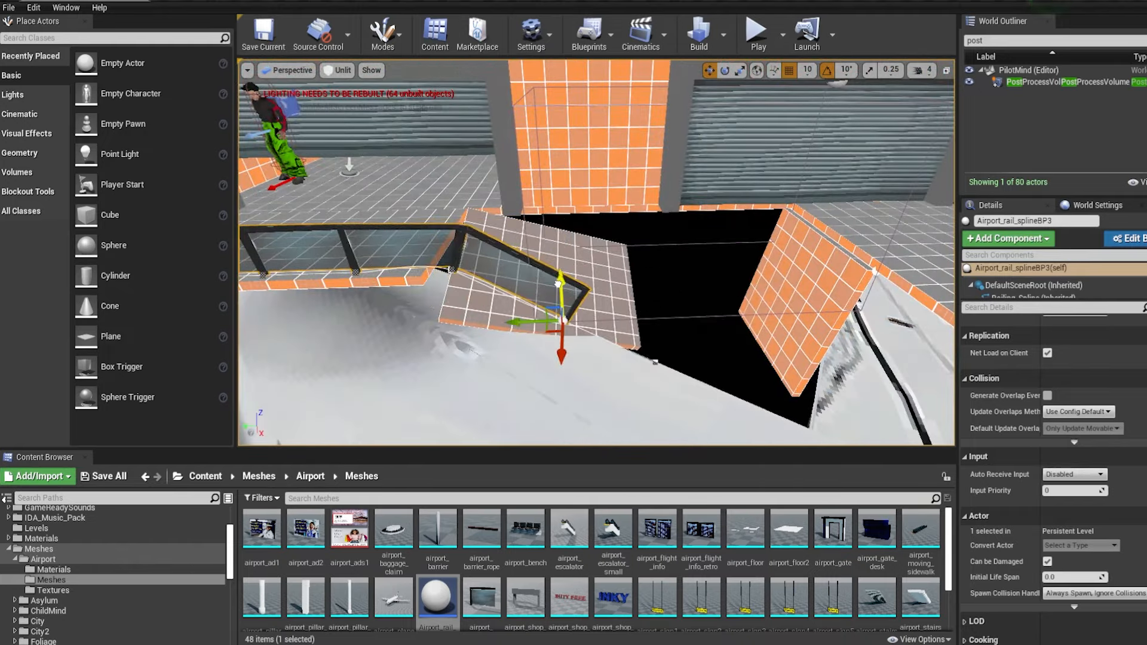
# - Add spline points so the glass railing turns the walkway corner and follows its edge
pyautogui.moveTo(555, 282); pyautogui.dragTo(648, 296)
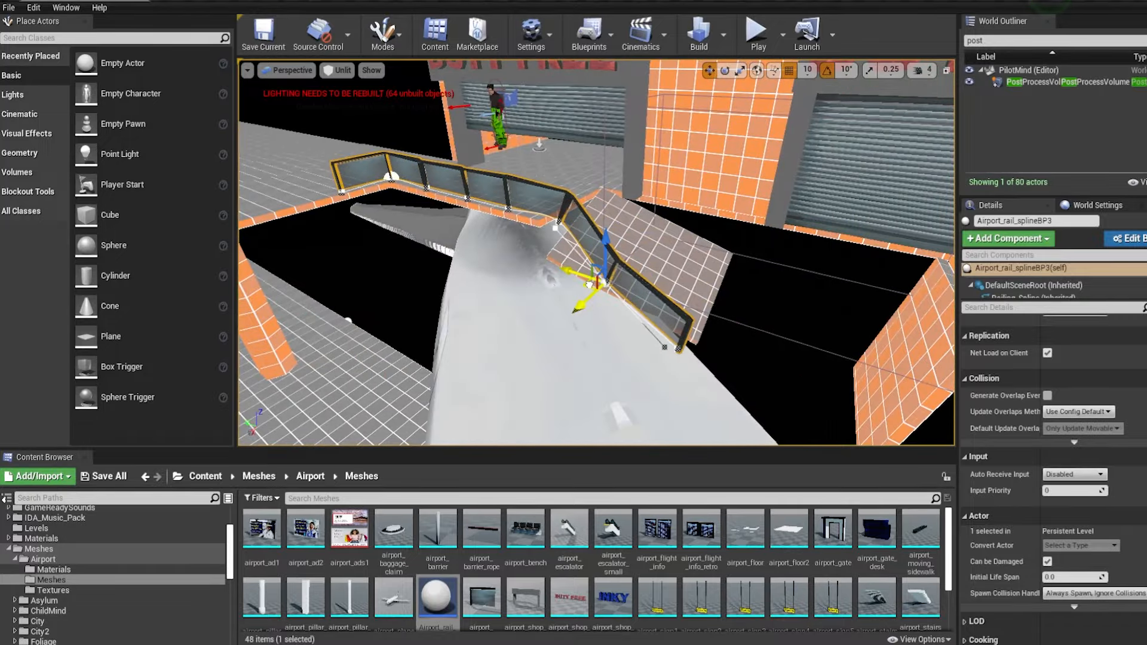
pyautogui.moveTo(586, 279); pyautogui.dragTo(666, 330)
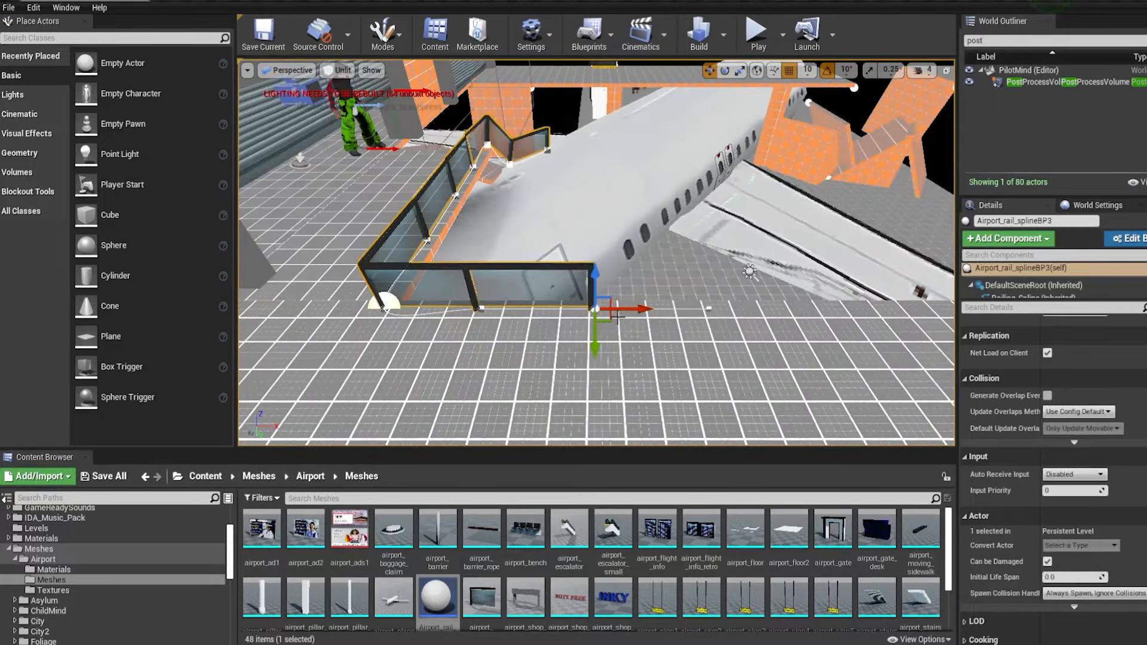
# - Extend the railing around the next corner and along the raised walkway toward the ramp
pyautogui.moveTo(600, 307); pyautogui.dragTo(813, 307)
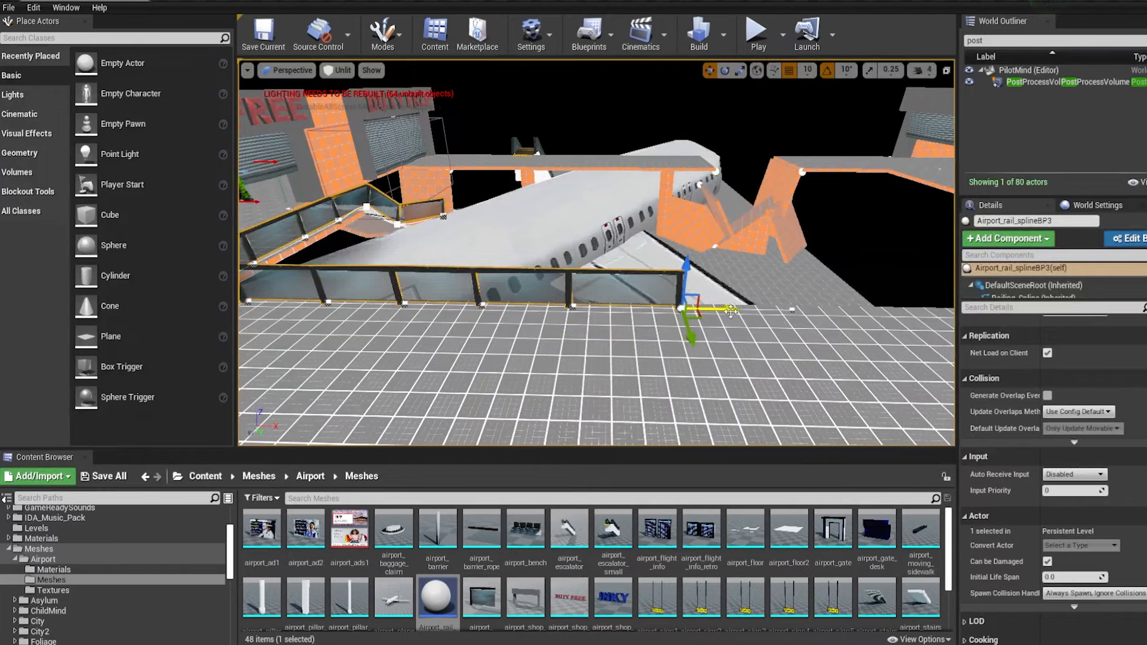
pyautogui.moveTo(691, 307); pyautogui.dragTo(906, 314)
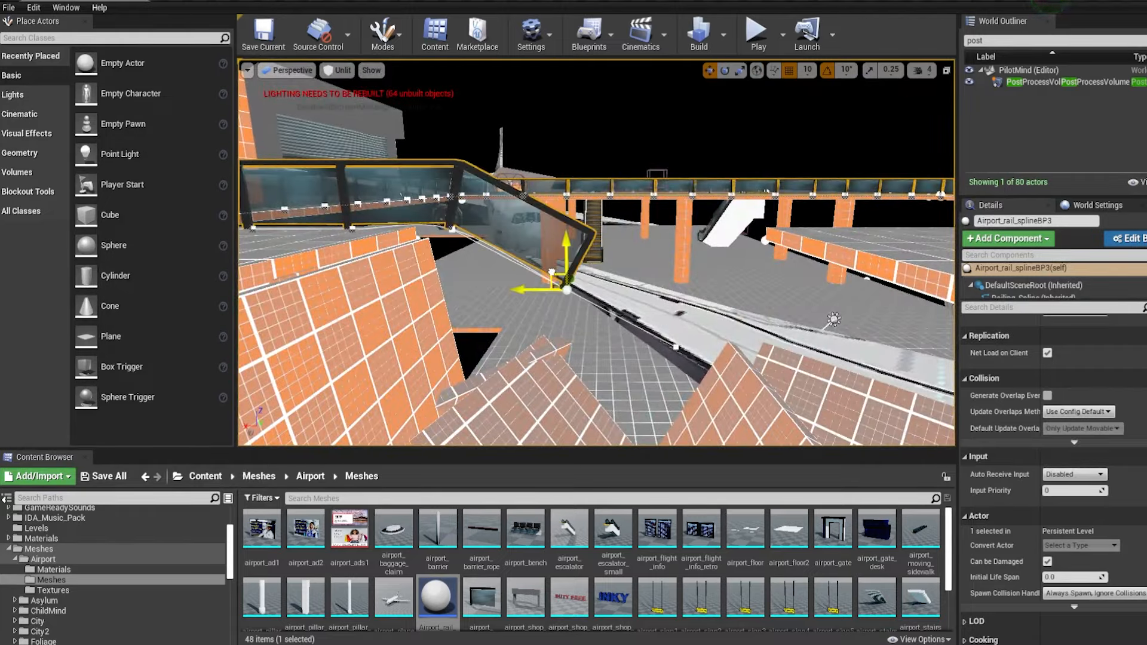
# - Run the last railing segment down the ramp slope and launch Play-in-Editor to test it
pyautogui.moveTo(561, 286); pyautogui.dragTo(598, 409)
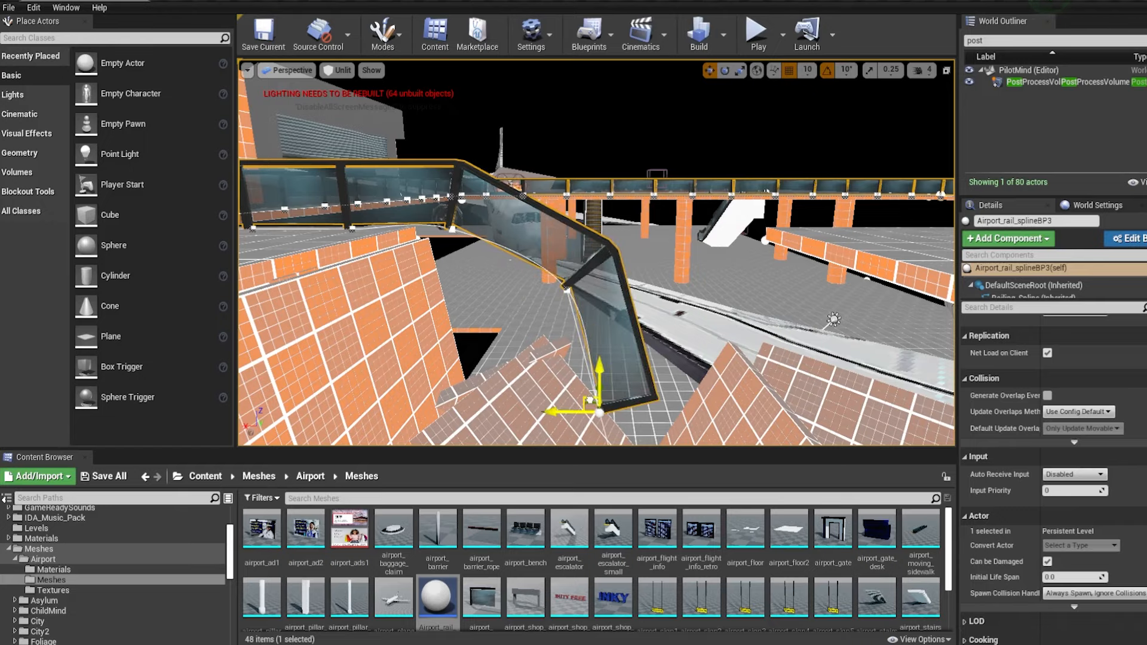
pyautogui.moveTo(599, 393); pyautogui.dragTo(617, 374)
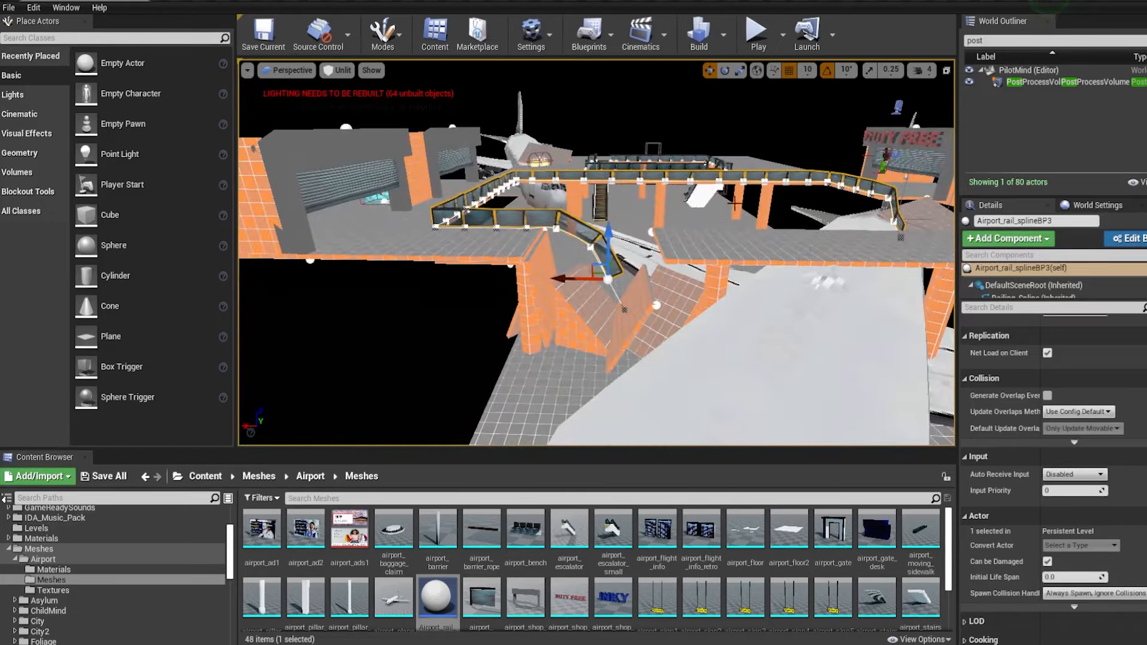
pyautogui.moveTo(804, 133)
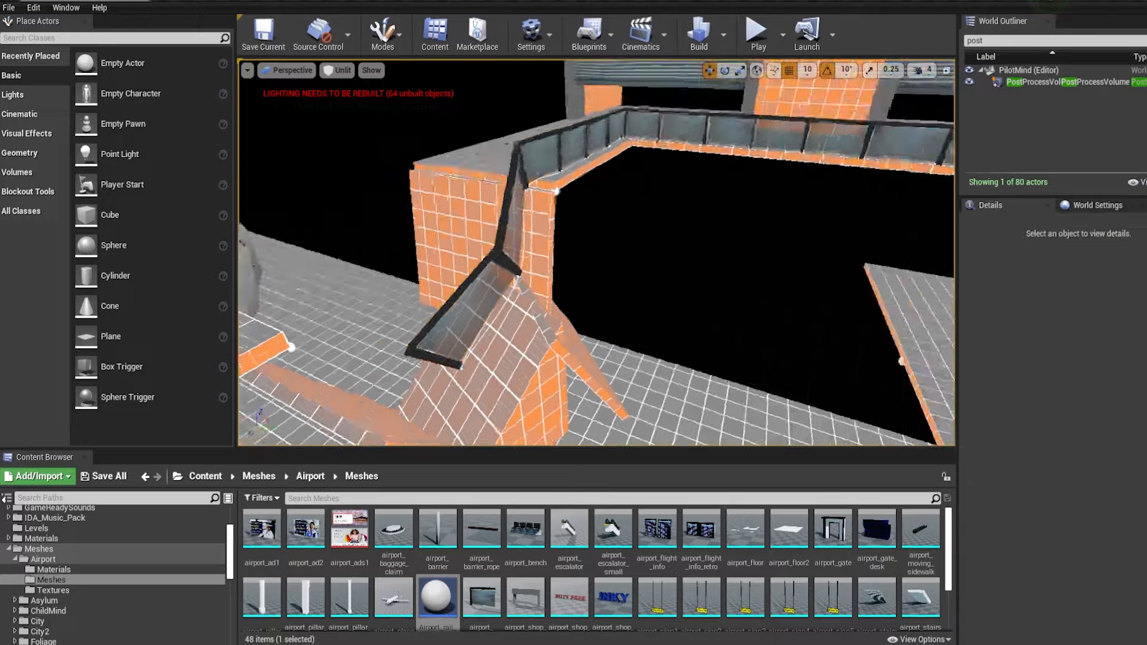
pyautogui.click(757, 29)
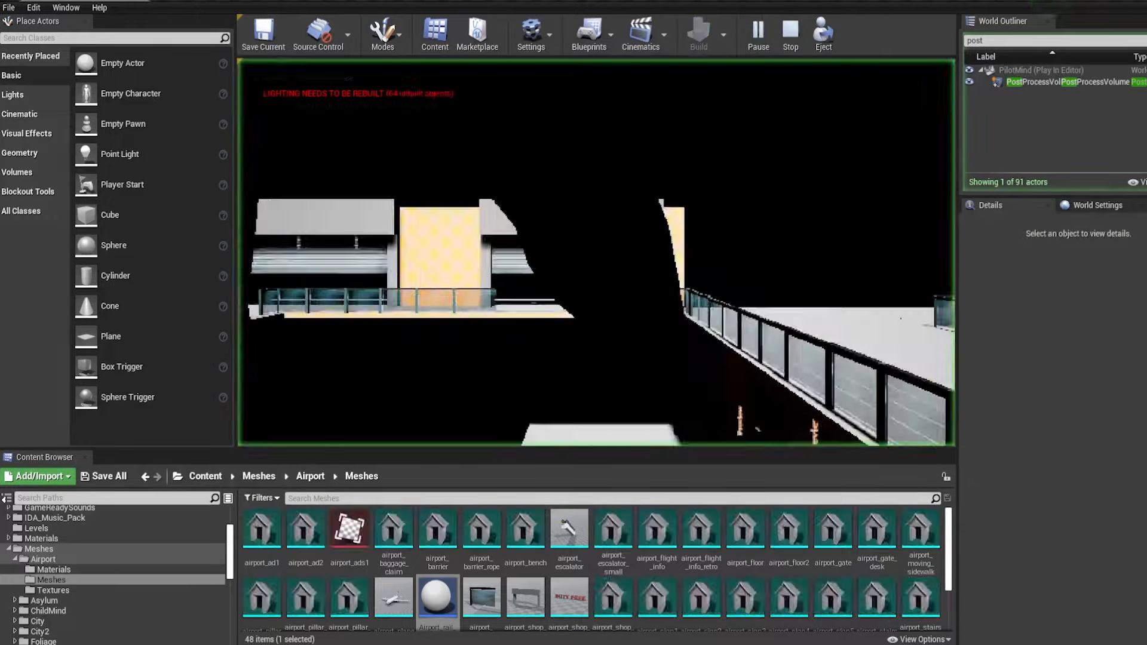